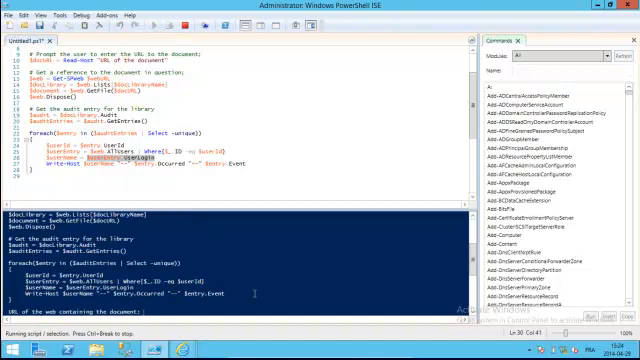
text(http://loq)
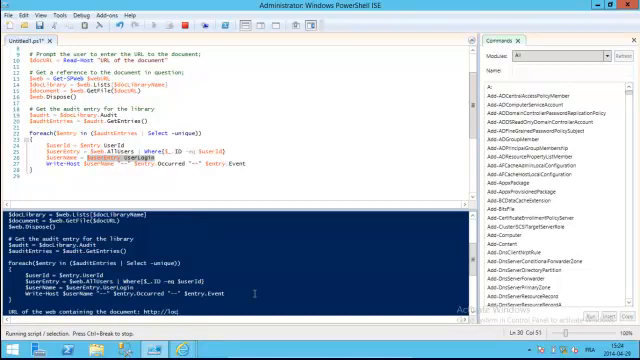